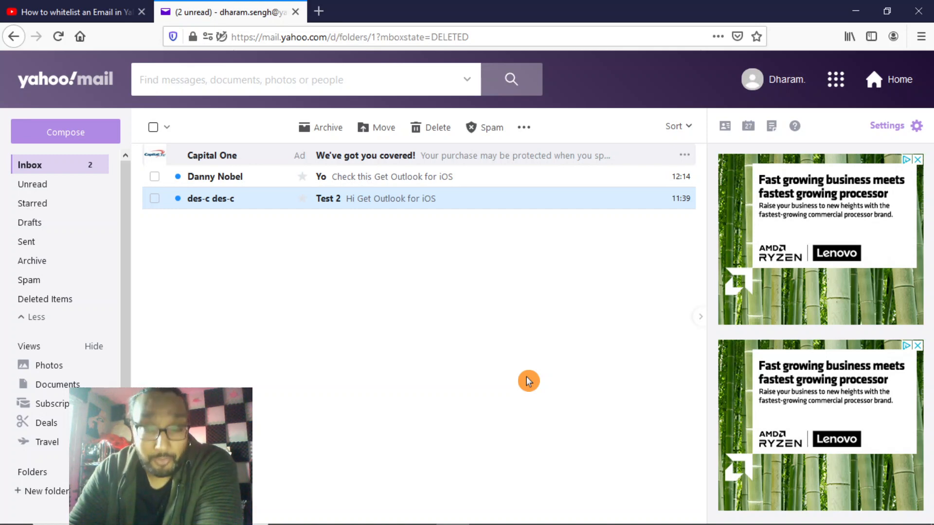
mouse_move(412, 320)
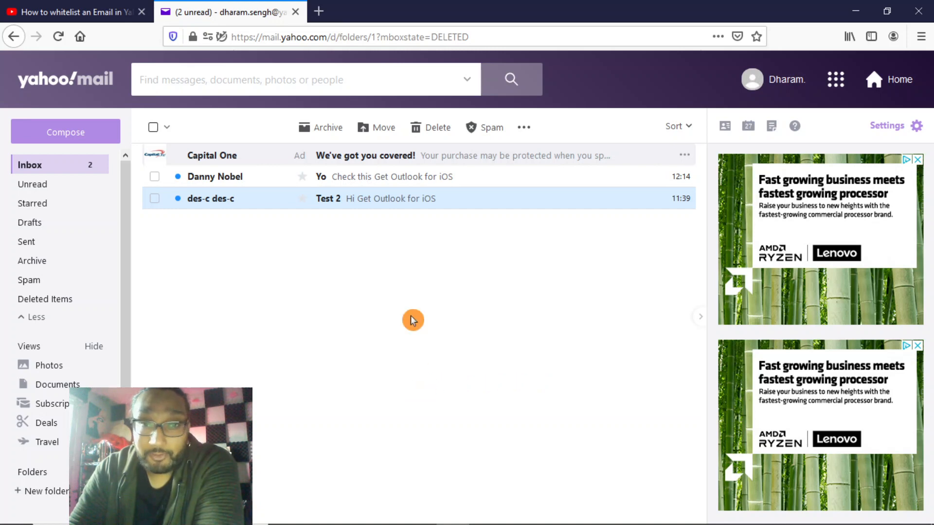
mouse_move(358, 284)
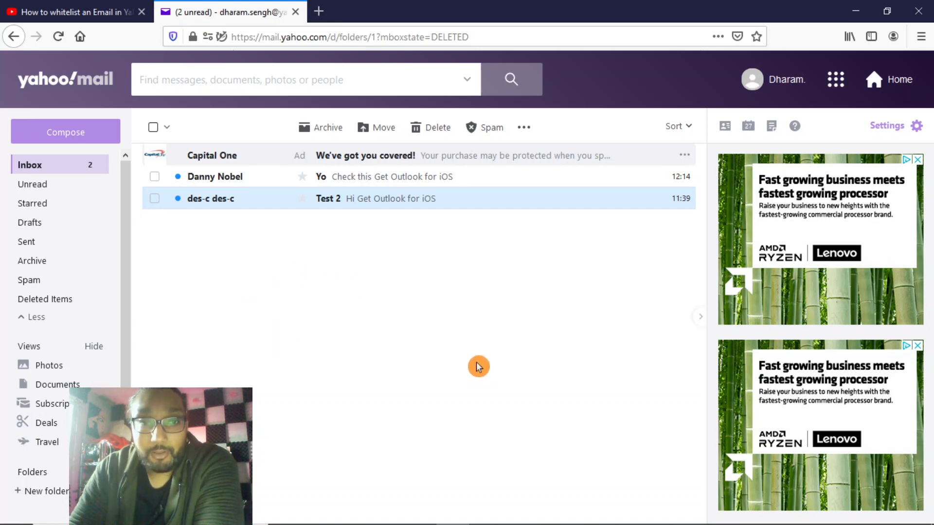
mouse_move(325, 292)
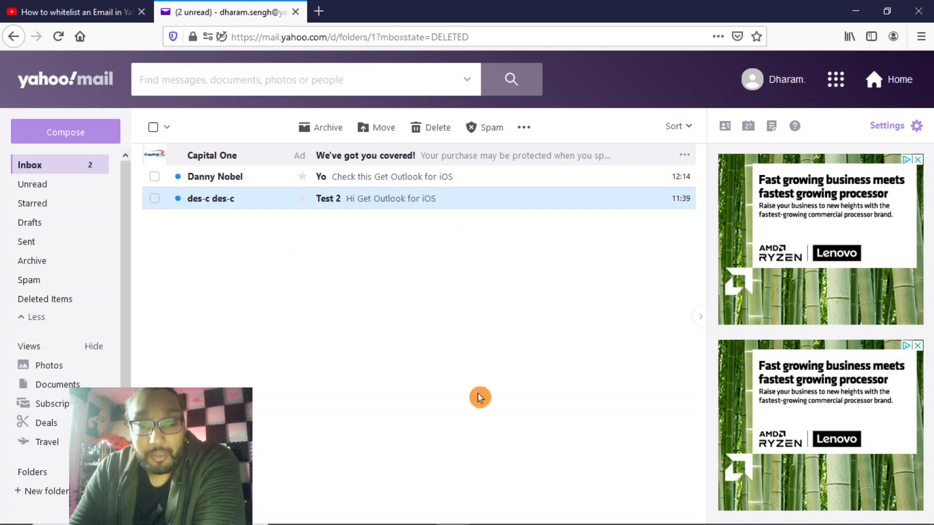
mouse_move(380, 271)
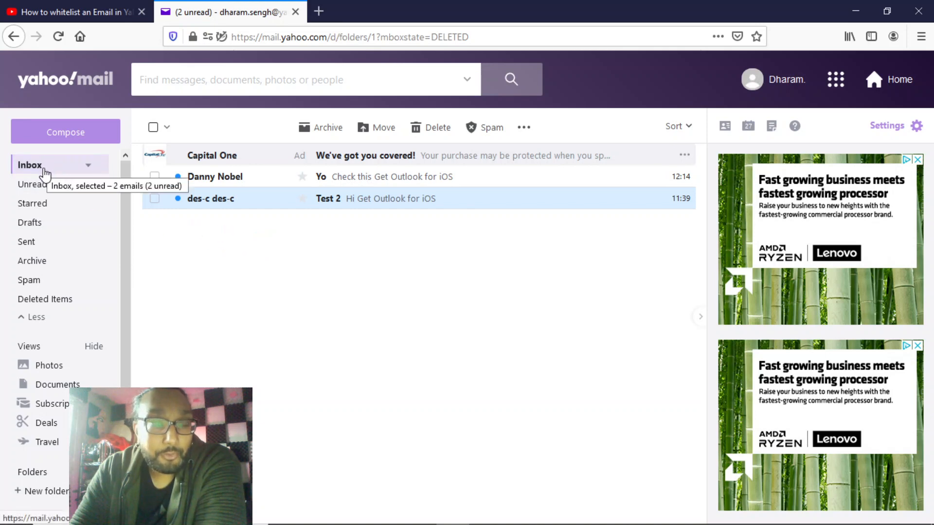
mouse_move(31, 280)
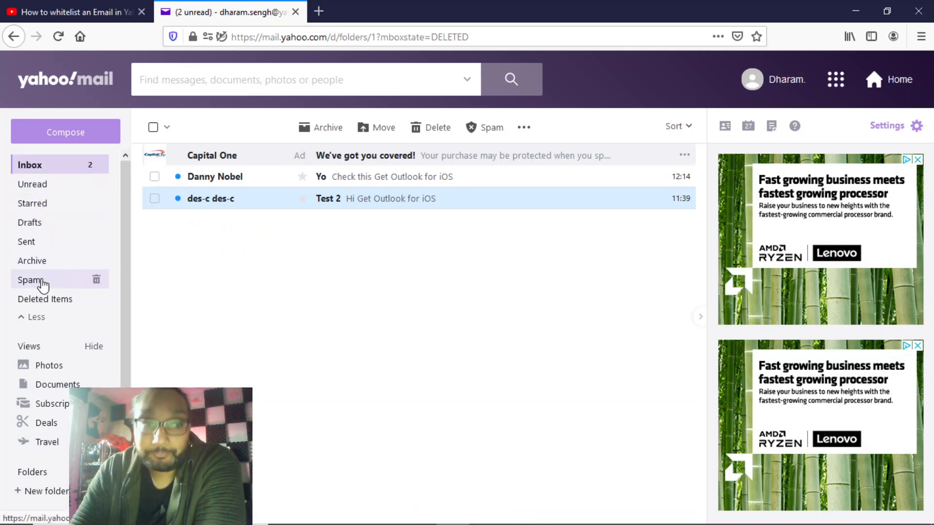
Mark the Test 1 message in Spam as not spam so it returns to the Inbox
left_click(29, 280)
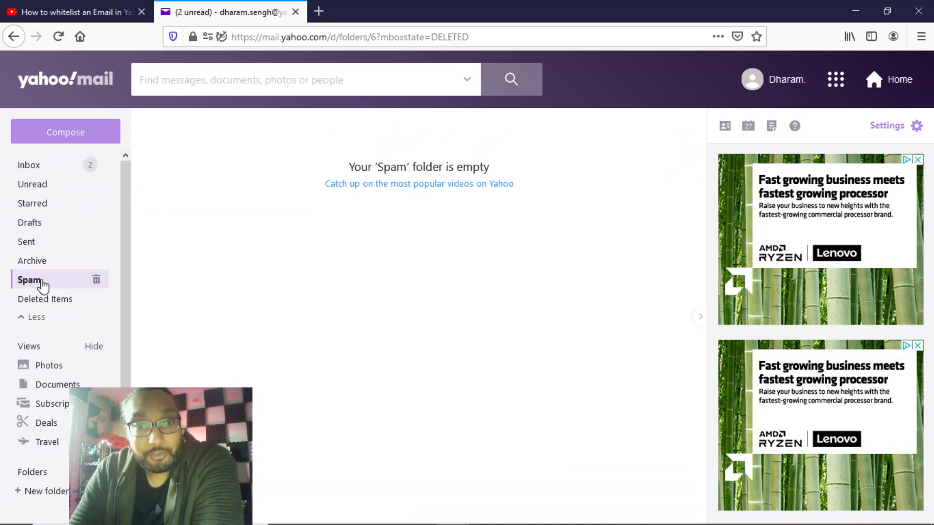
left_click(29, 281)
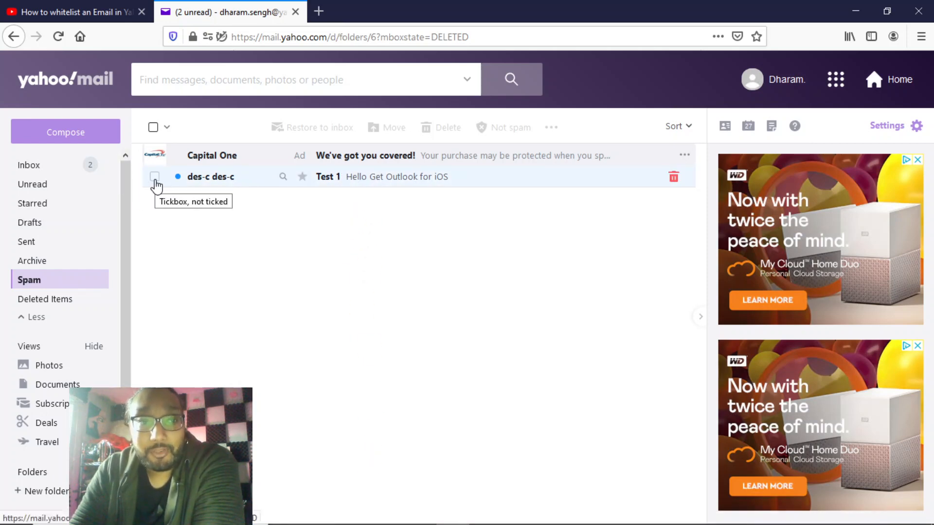
left_click(154, 176)
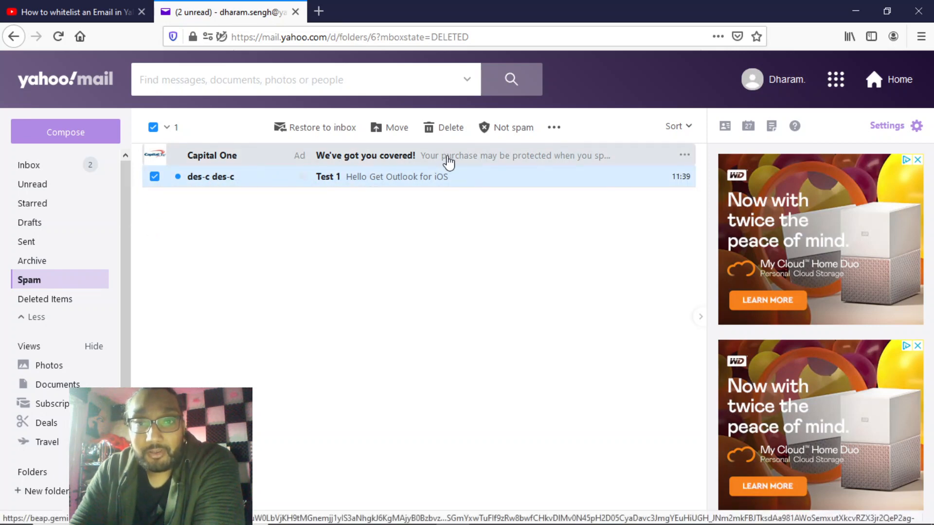
mouse_move(506, 126)
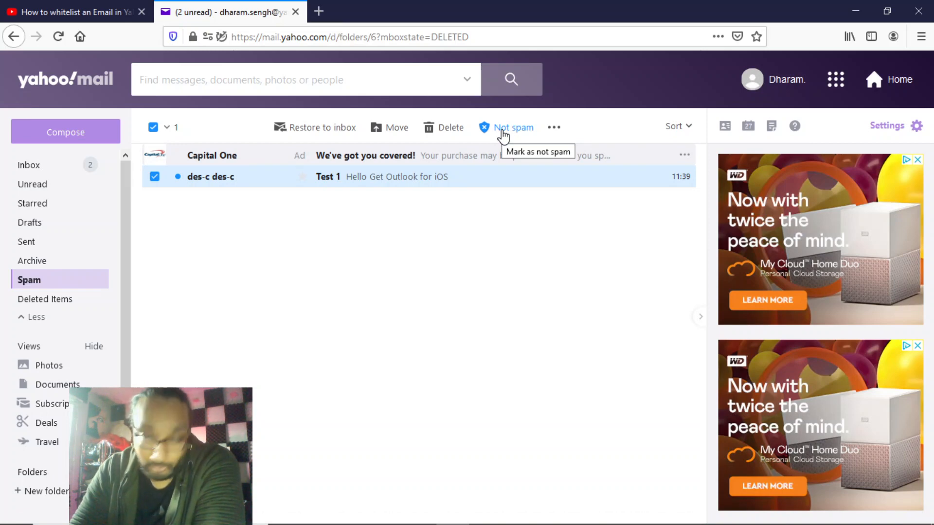
left_click(512, 127)
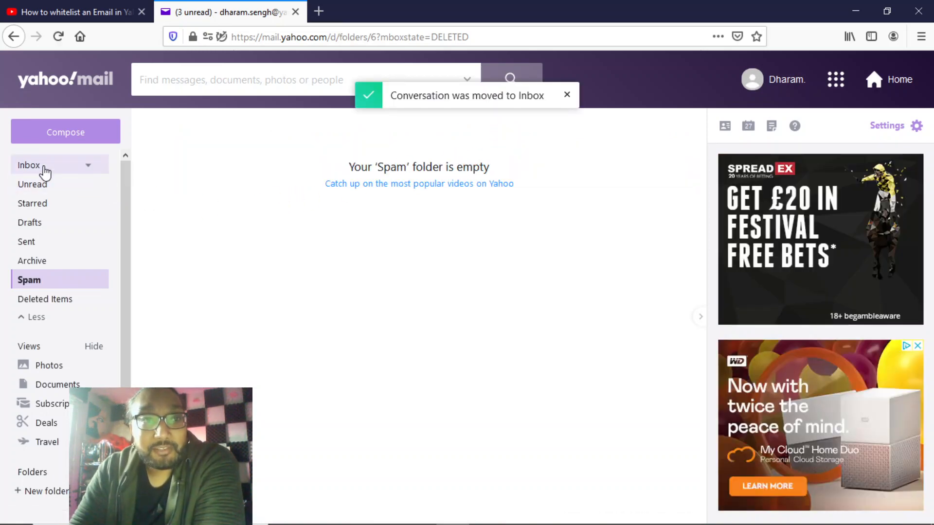
left_click(28, 165)
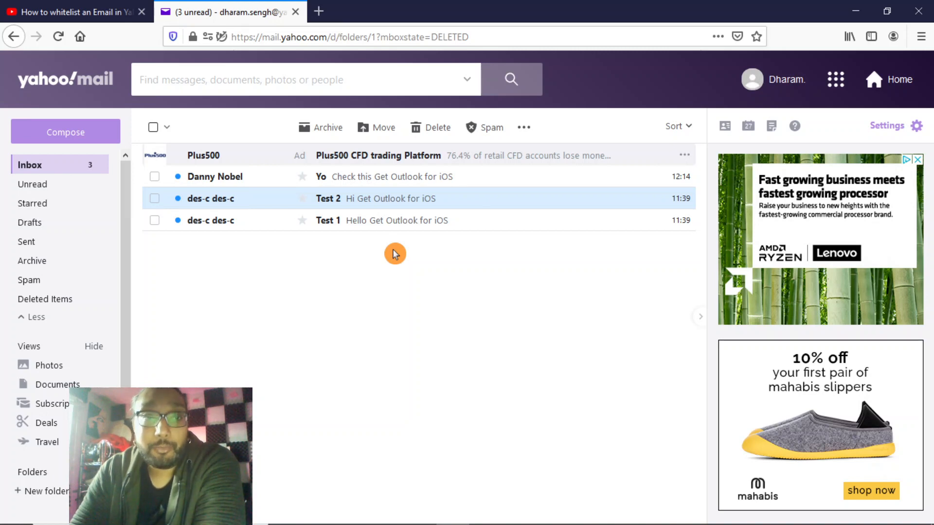
mouse_move(165, 182)
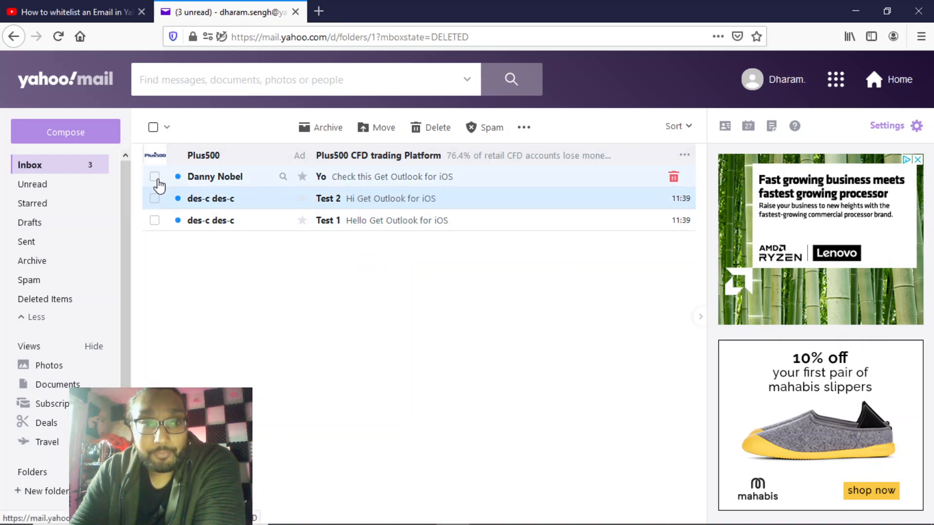
left_click(155, 176)
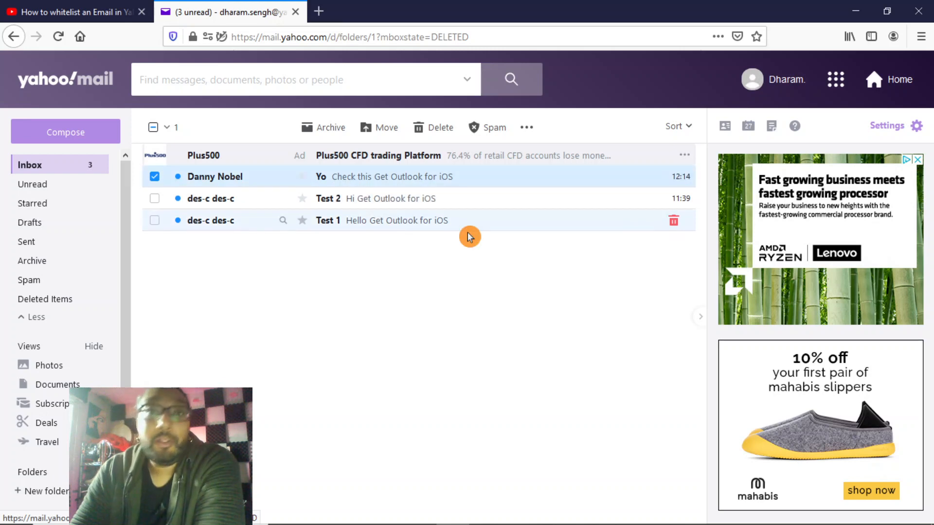
mouse_move(526, 127)
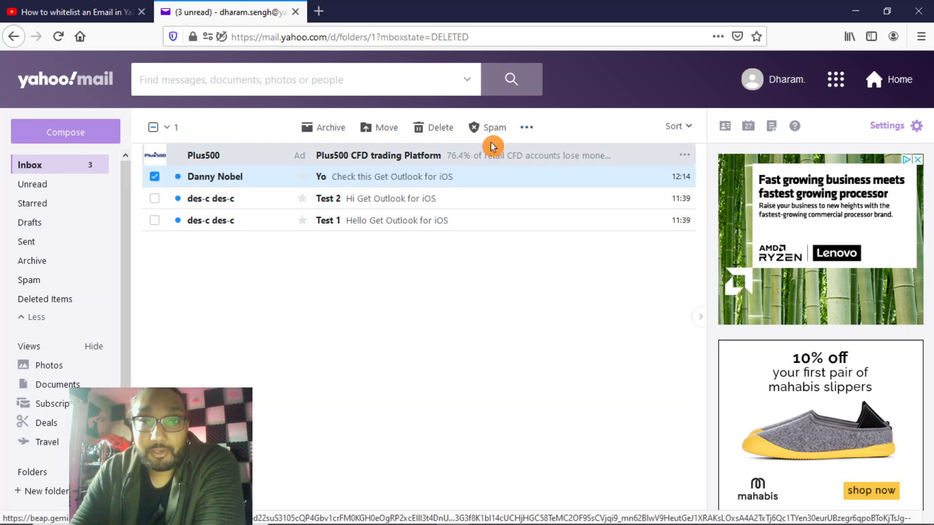
mouse_move(526, 127)
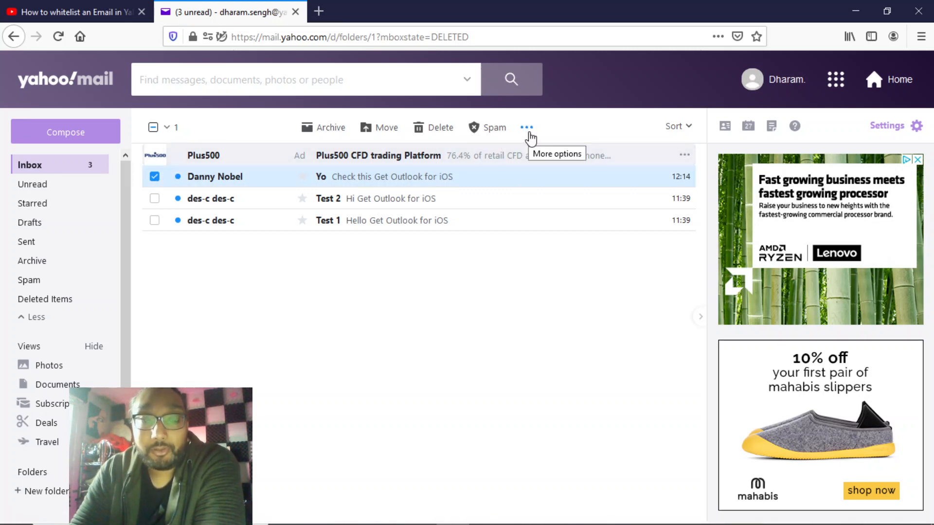
left_click(526, 127)
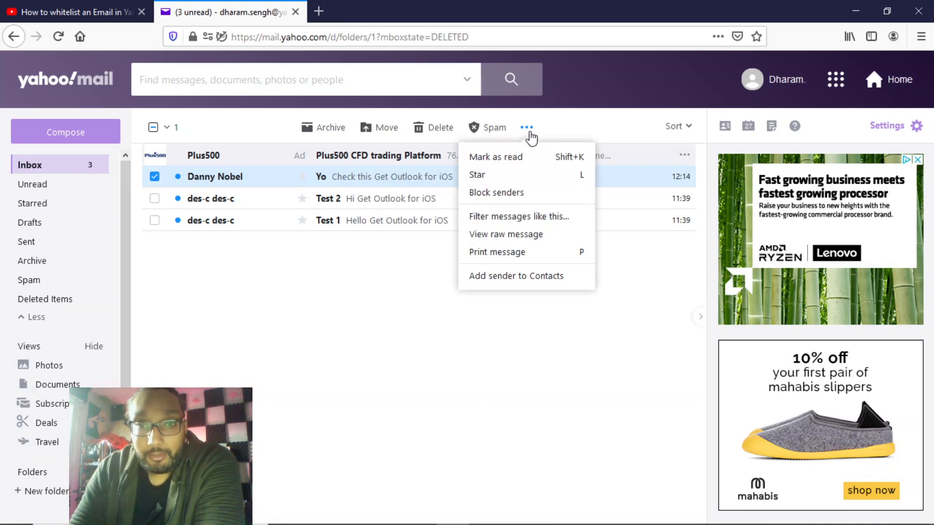
mouse_move(518, 238)
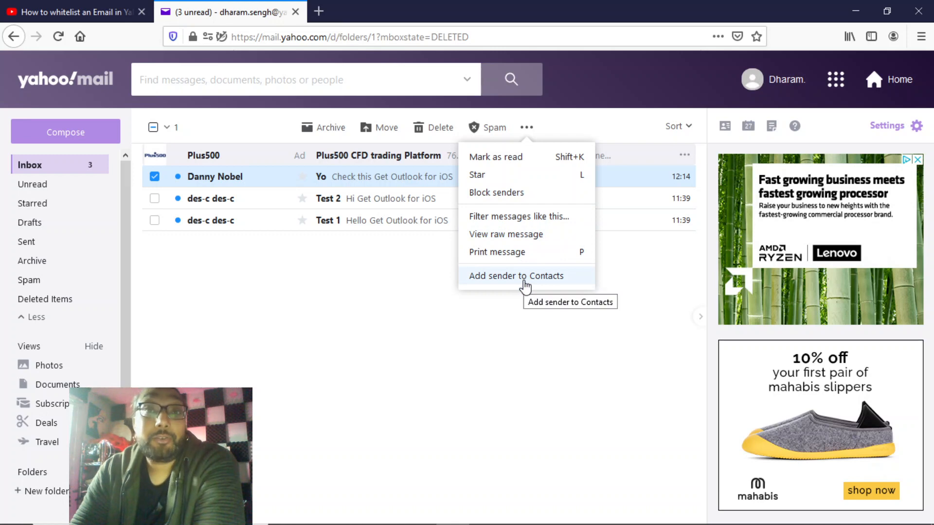
left_click(515, 276)
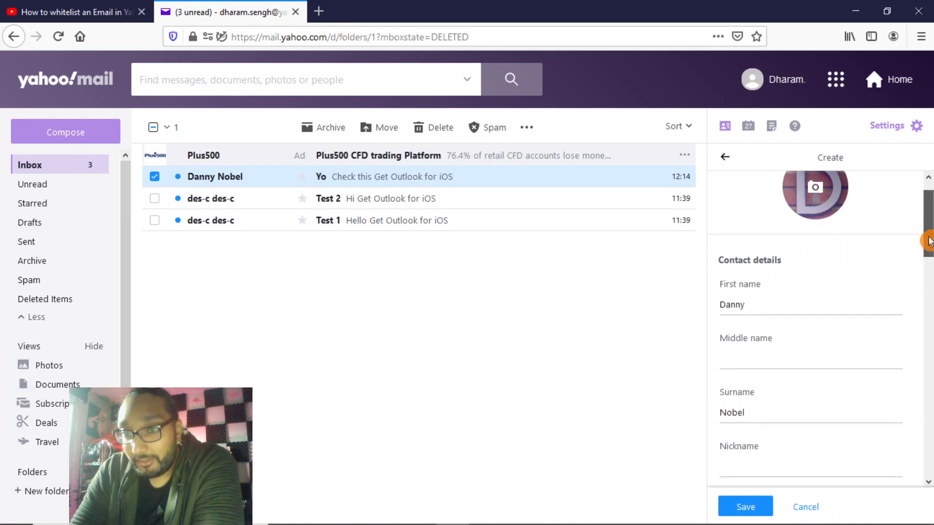
scroll("down", 3)
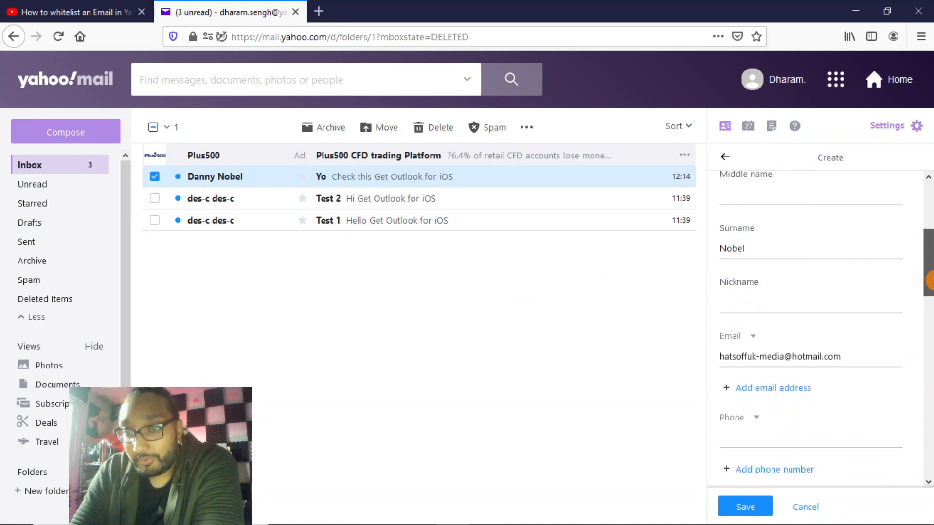
scroll("down", 3)
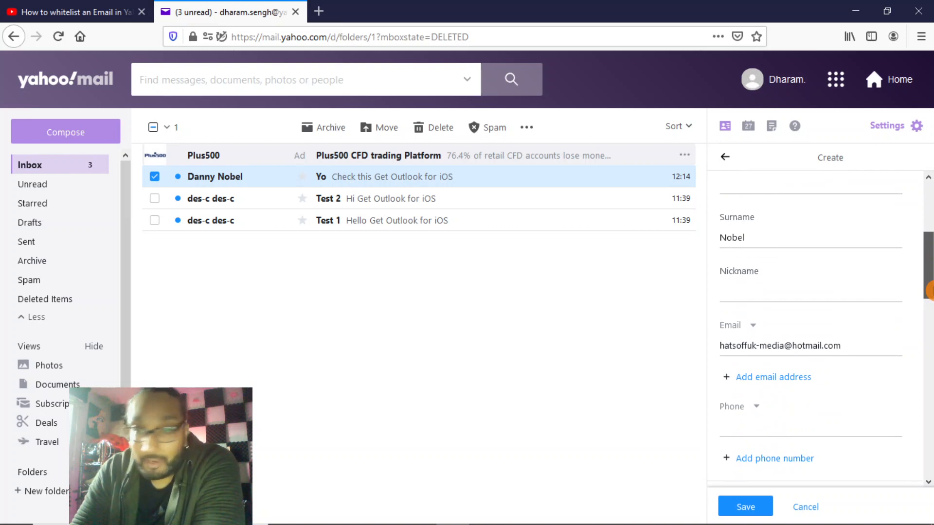
scroll("down", 3)
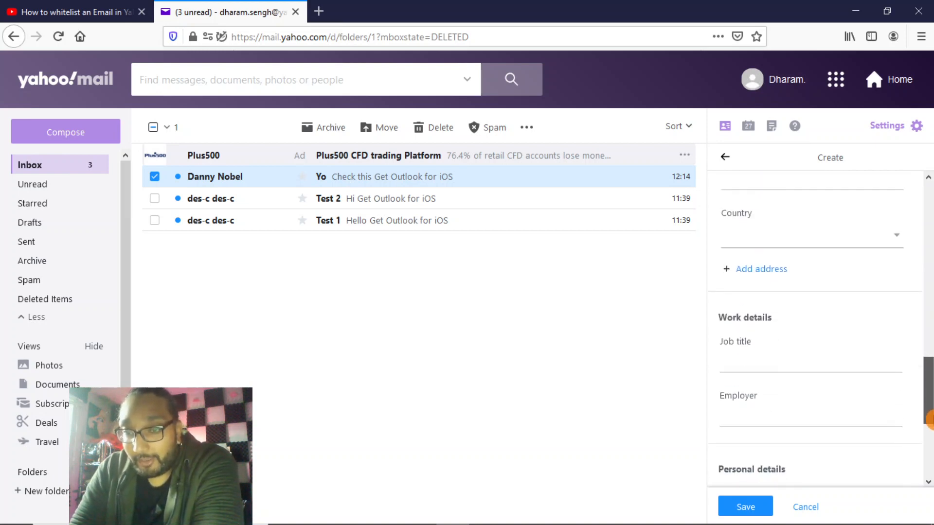
scroll("down", 3)
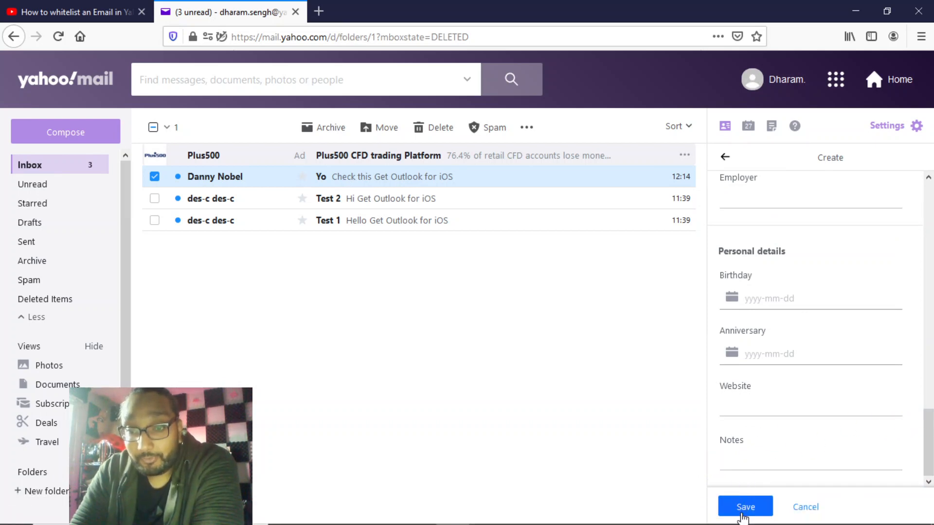
left_click(745, 506)
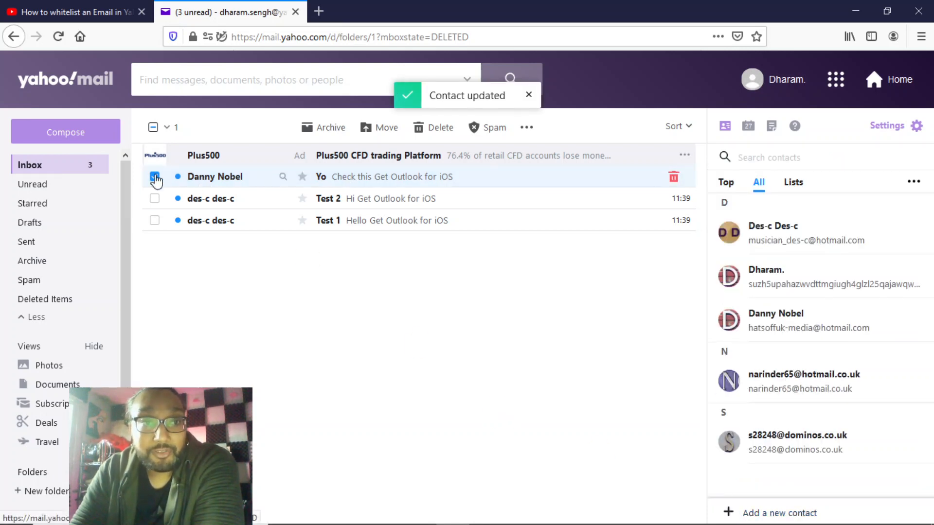
Deselect the message and go from quick Settings to the full More settings page
left_click(154, 176)
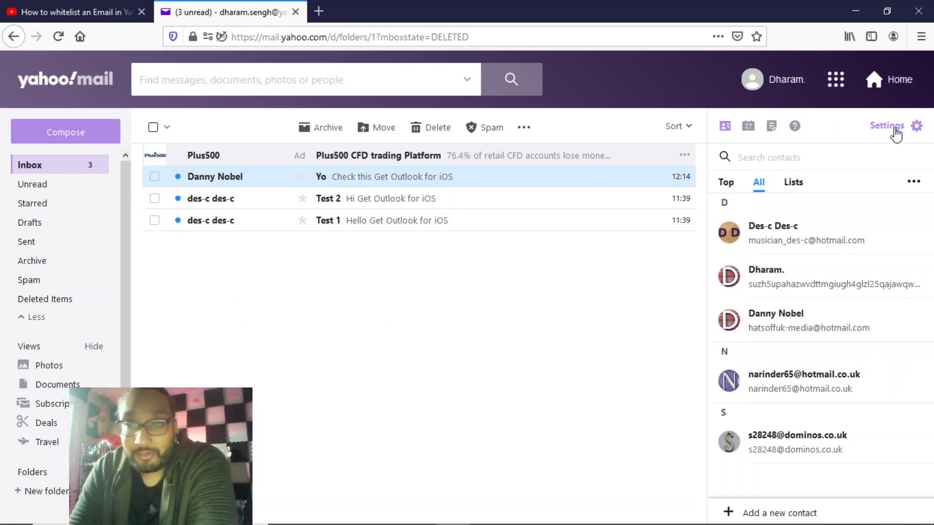
left_click(917, 126)
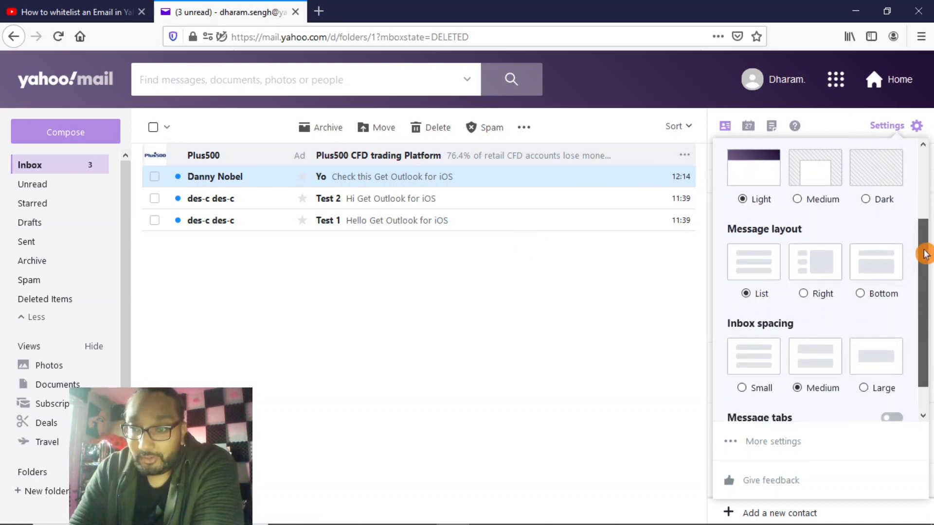
scroll("down", 3)
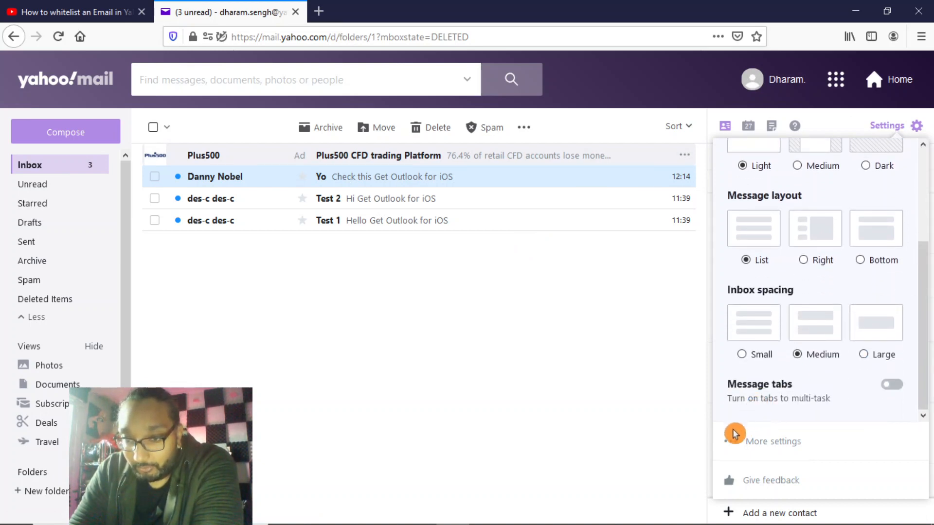
left_click(773, 441)
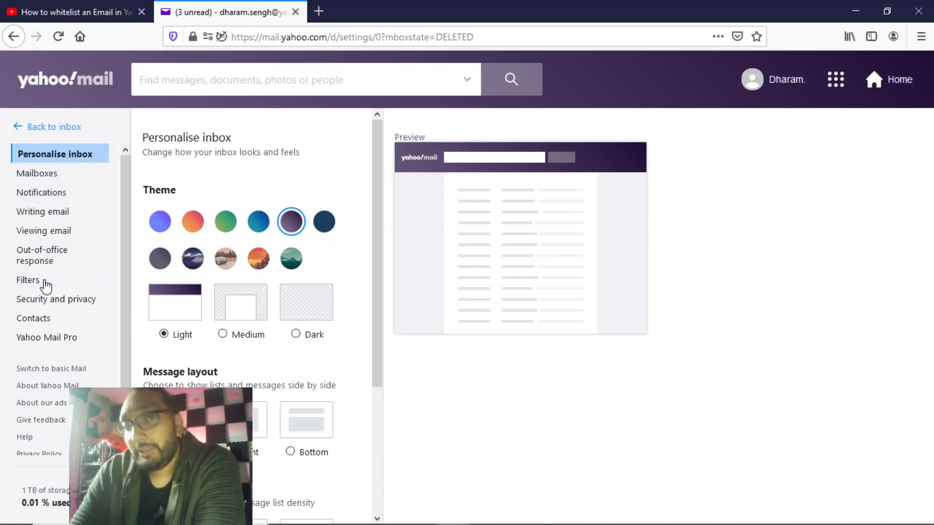
In Filters, start a new filter and activate its destination Folder name field
left_click(28, 281)
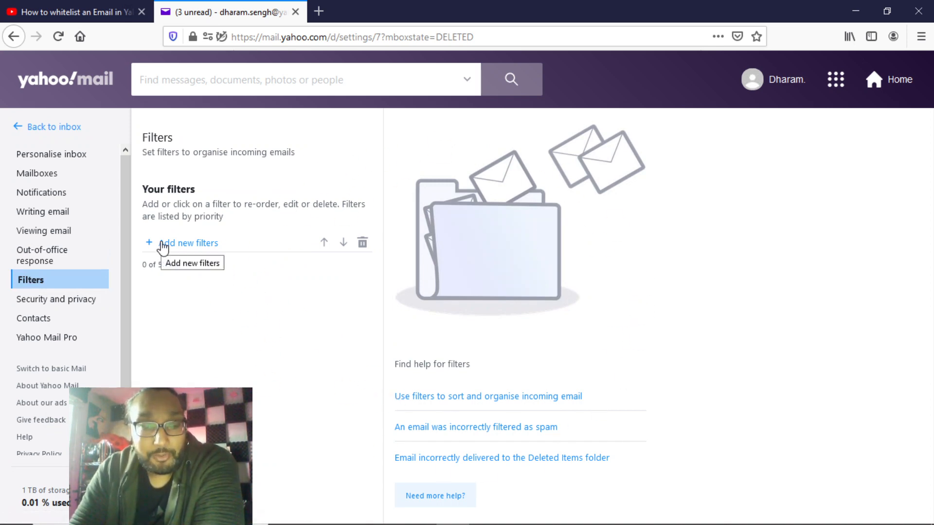
left_click(187, 243)
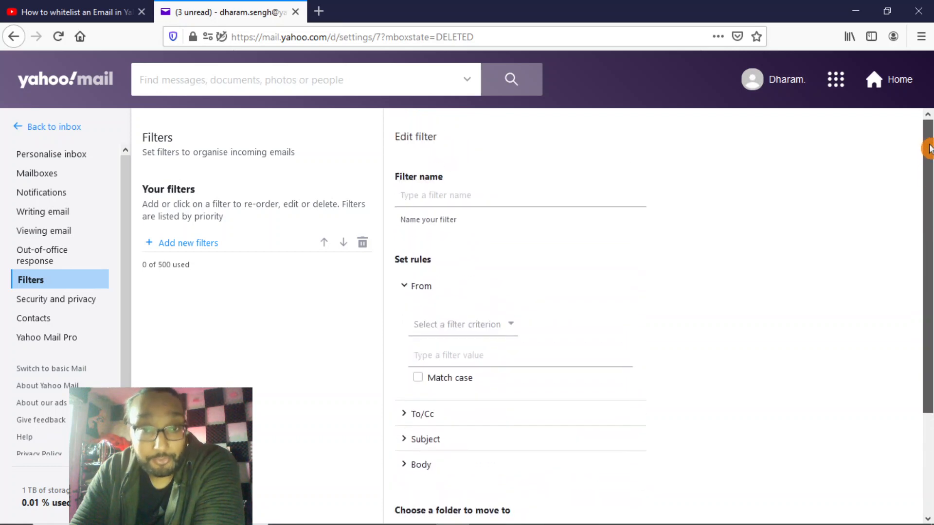
scroll("down", 3)
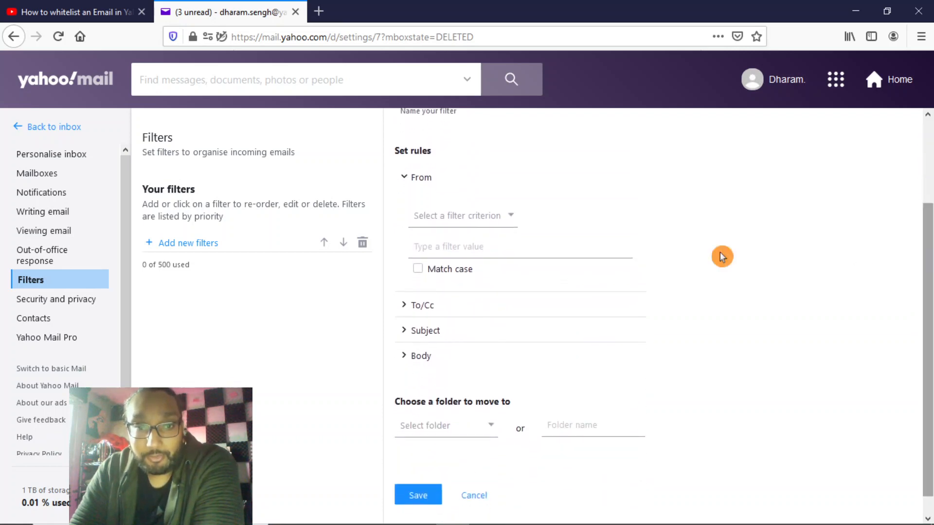
left_click(462, 216)
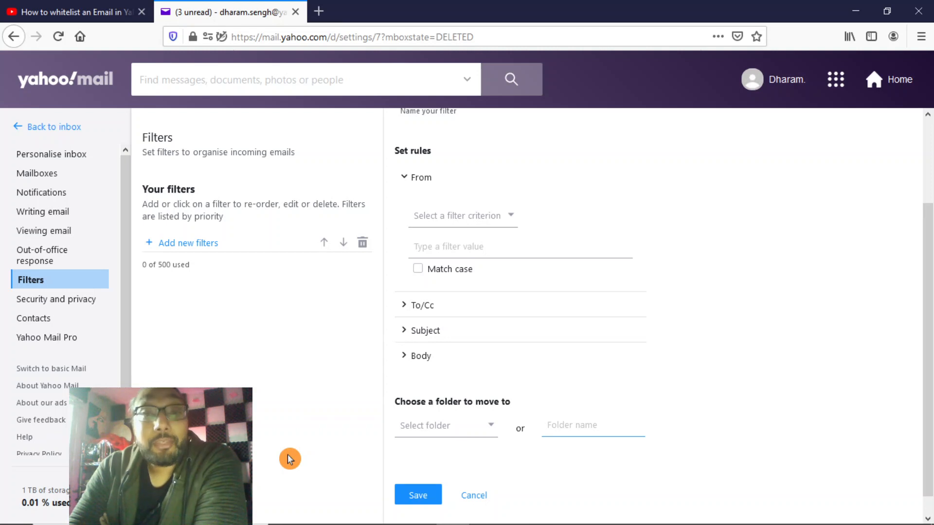
left_click(592, 425)
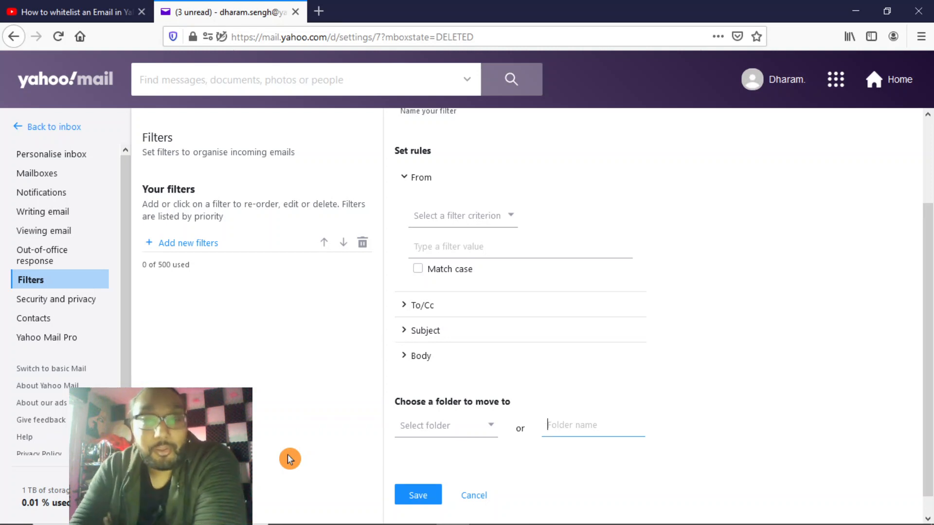